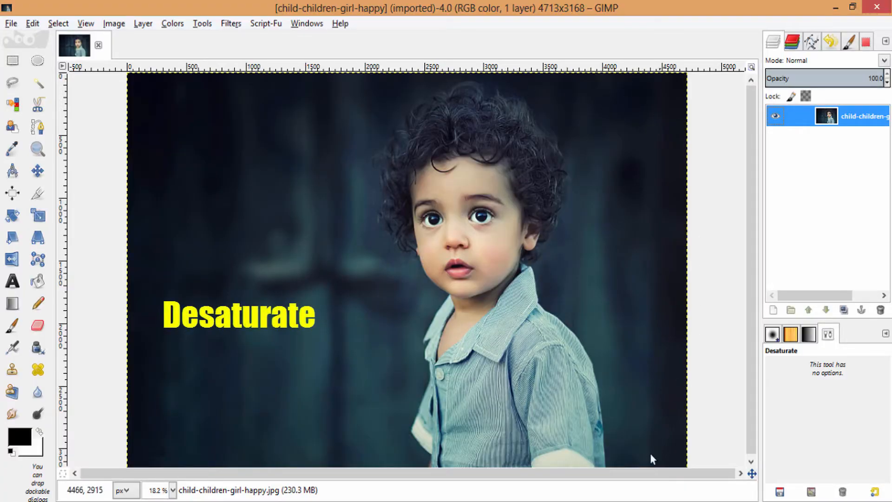
Desaturate the child photo to greyscale using the Luminosity mode
click(172, 24)
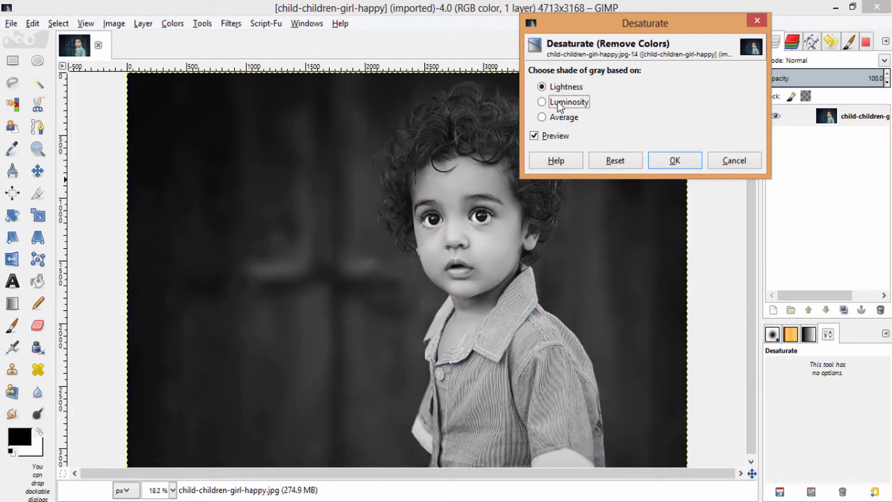
click(542, 101)
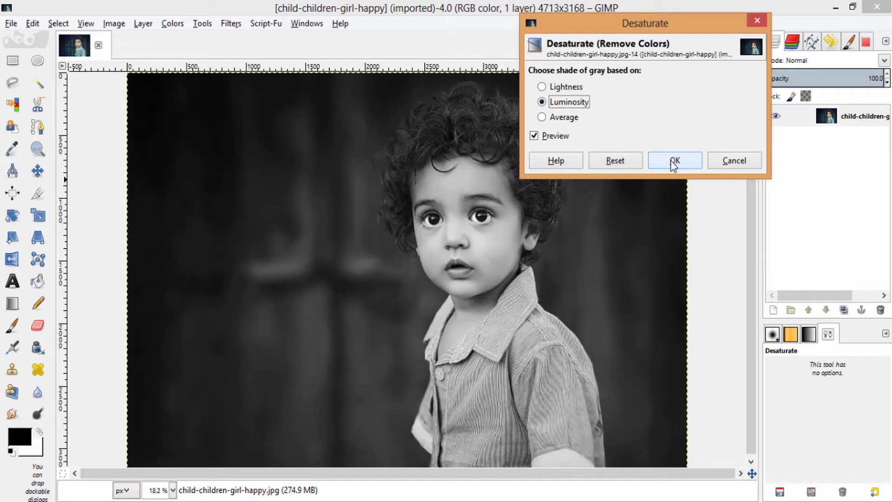
click(674, 160)
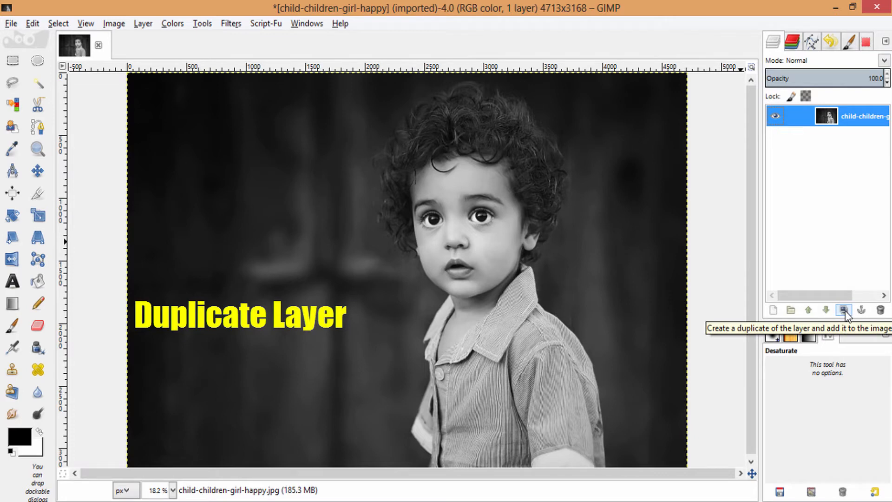
Duplicate the greyscale photo layer and select the new top copy
click(843, 309)
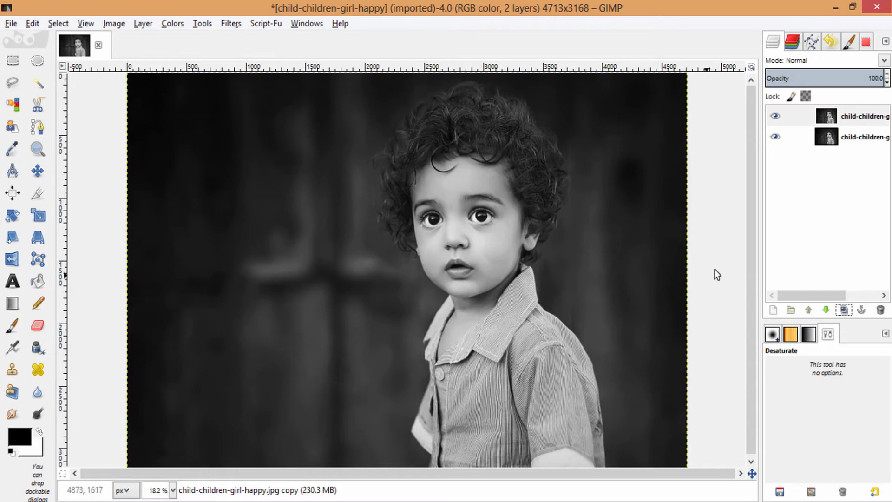
click(847, 115)
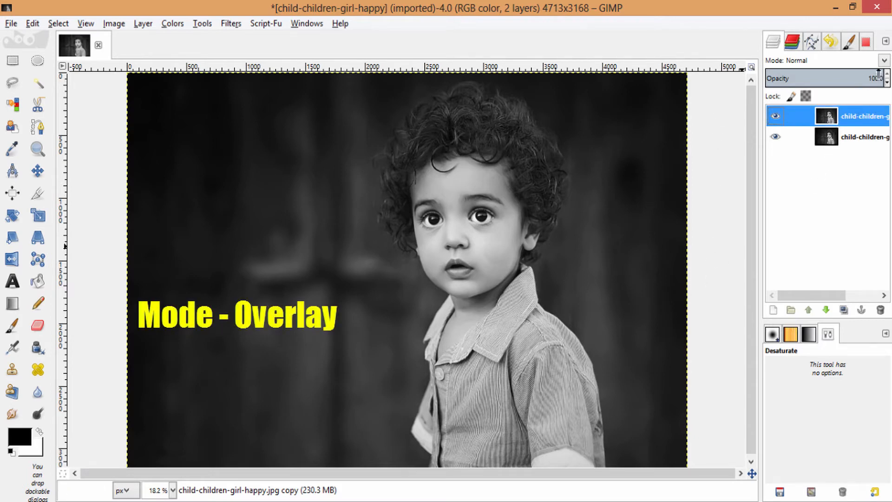
Set the top copy layer's blend mode to Overlay
click(883, 61)
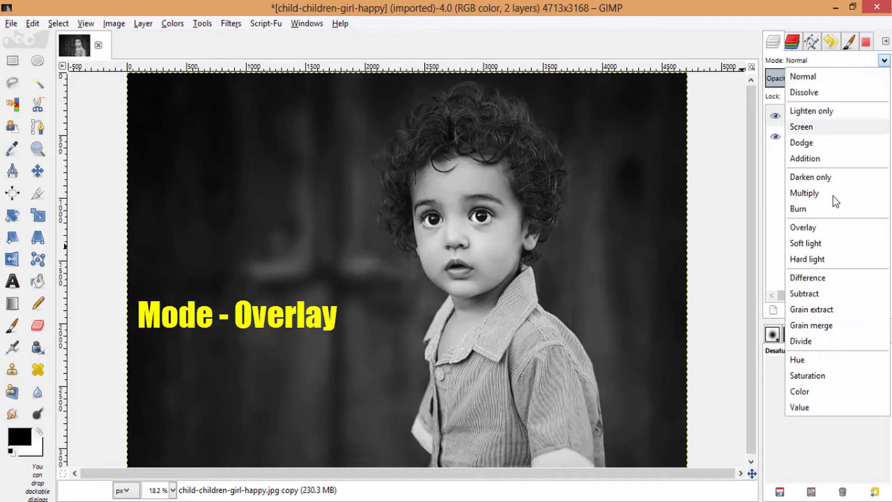
click(803, 227)
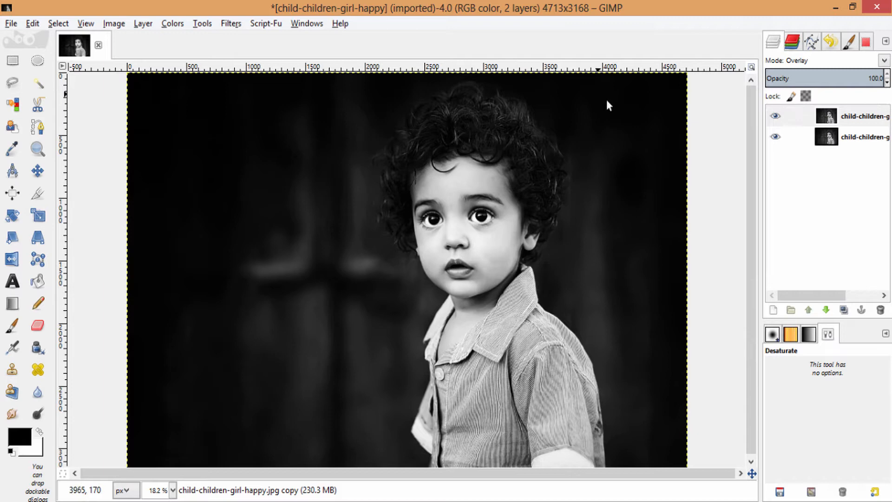
mouse_move(789, 209)
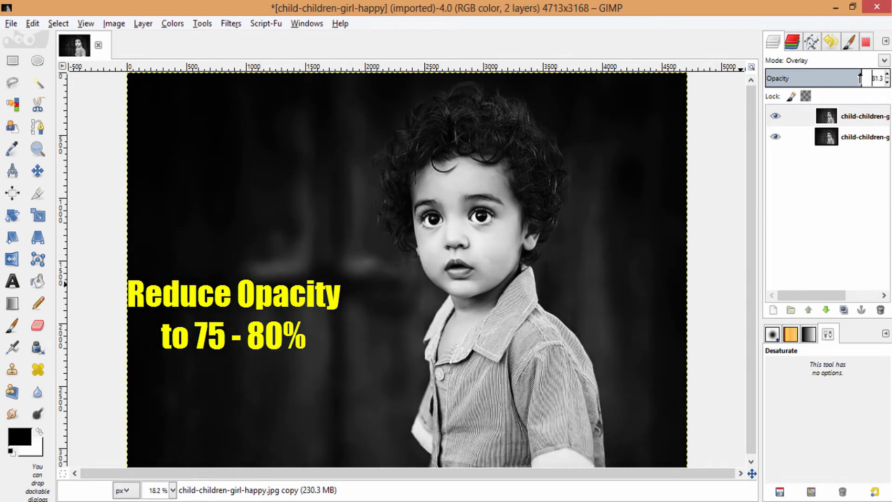
Drag the Overlay layer's opacity slider down to 80
drag(876, 78, 870, 78)
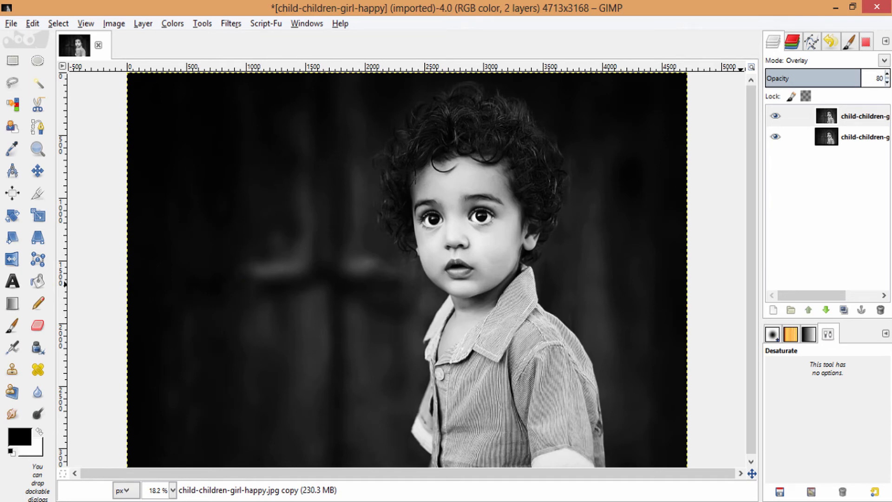
mouse_move(706, 128)
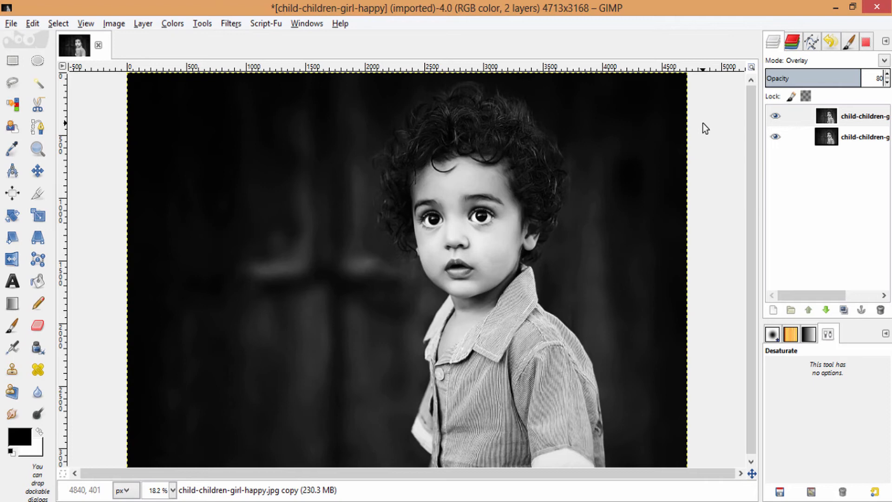
mouse_move(705, 128)
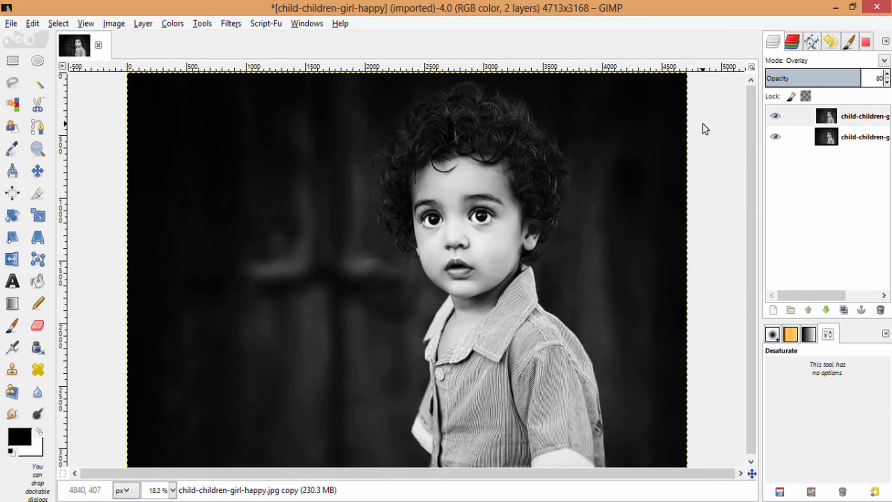